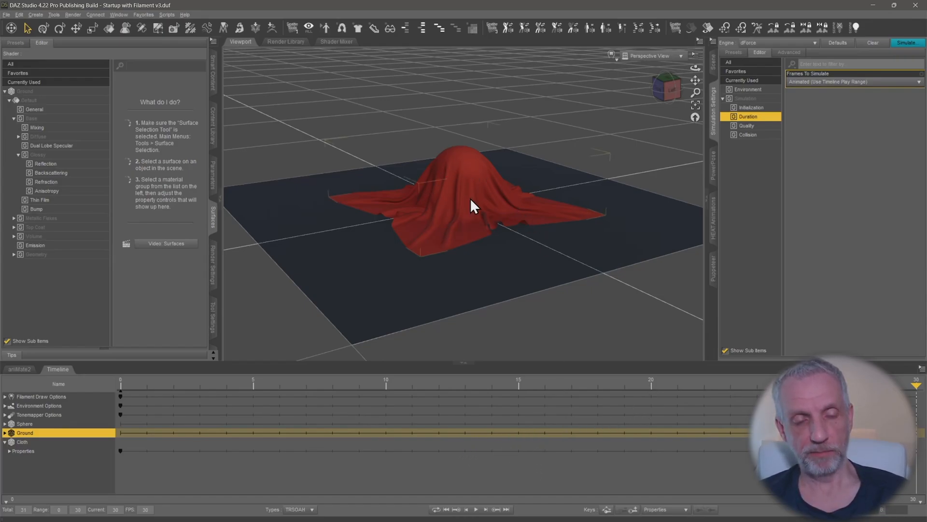
mouse_move(269, 428)
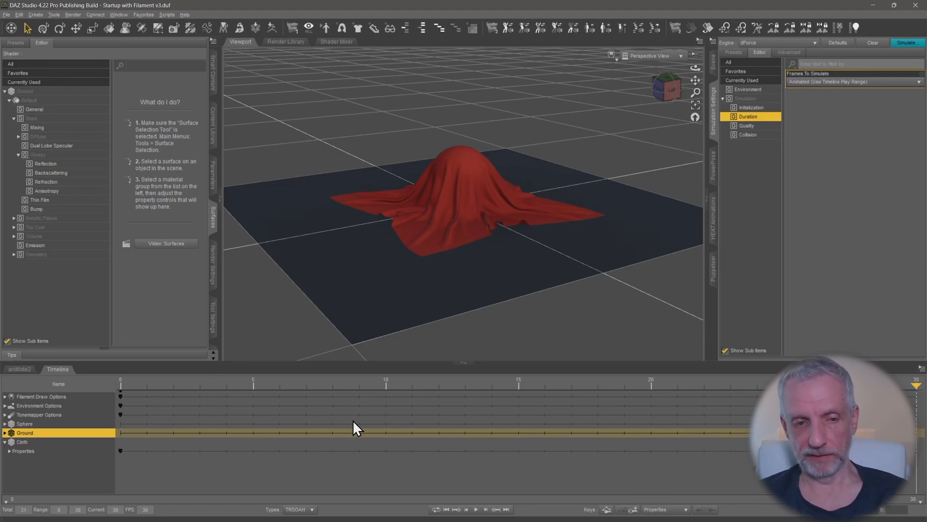
mouse_move(449, 331)
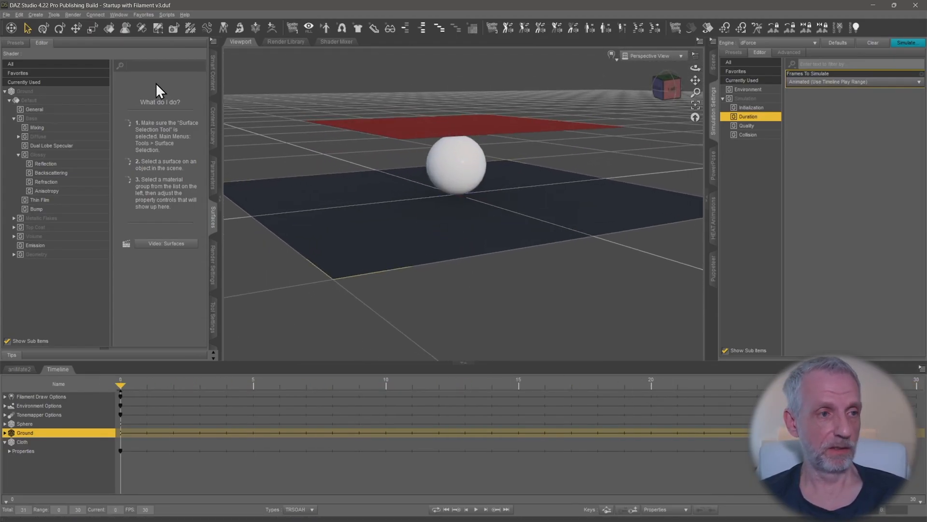
- Select the Cloth object and set Frames To Simulate to Animated (Use Timeline Play Range)
click(455, 165)
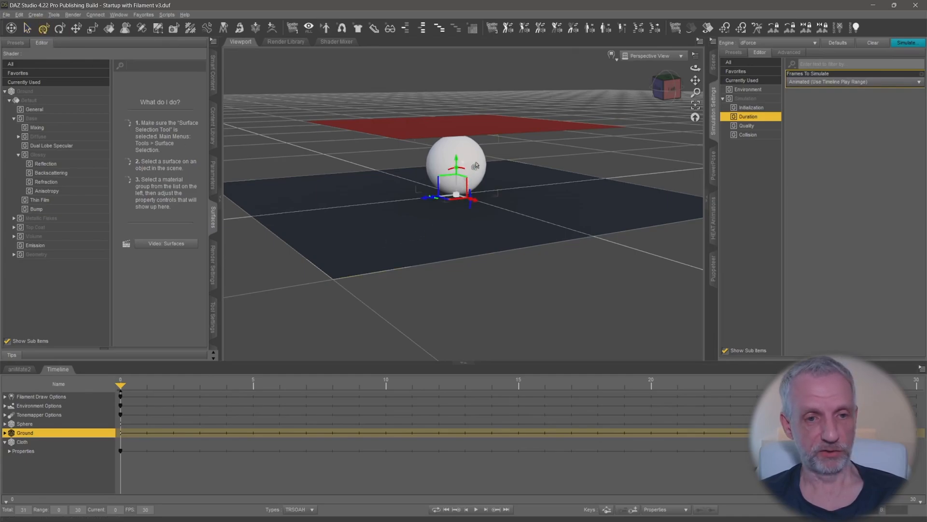
click(25, 442)
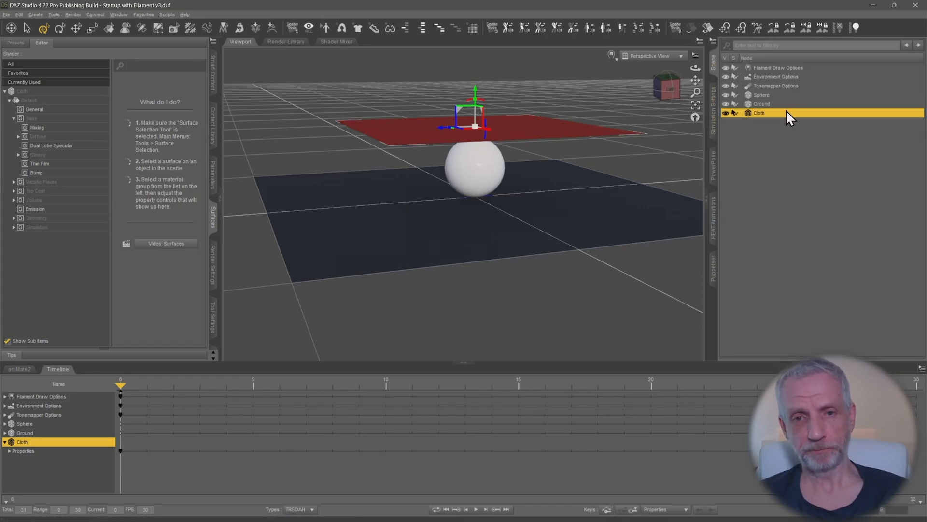
click(713, 117)
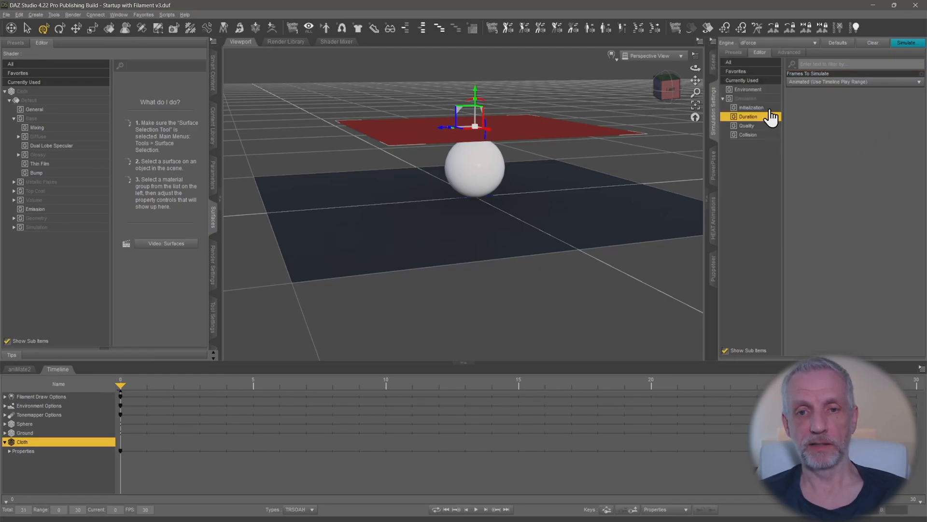
mouse_move(752, 126)
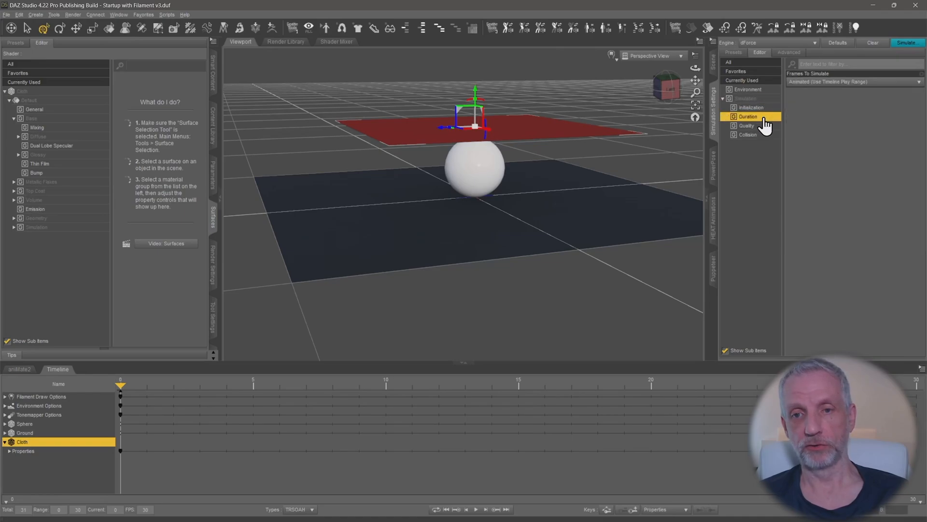
click(849, 81)
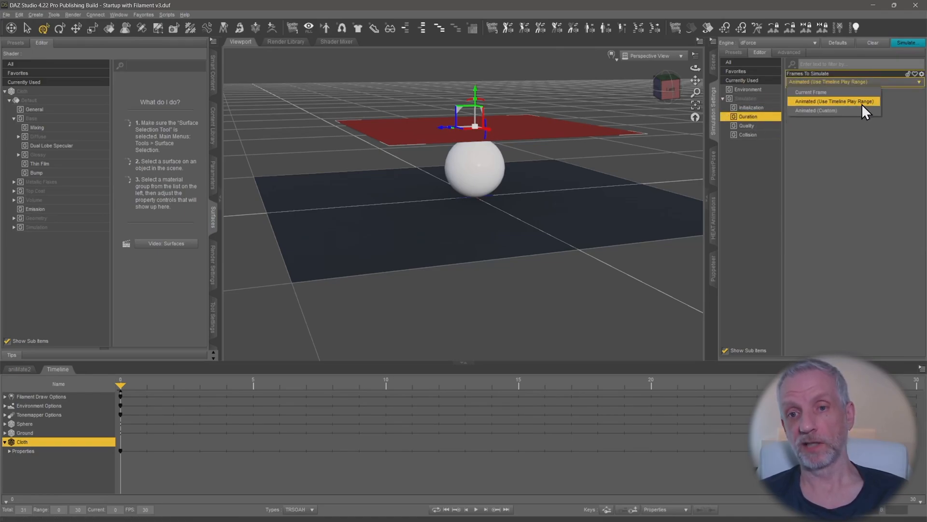
click(834, 101)
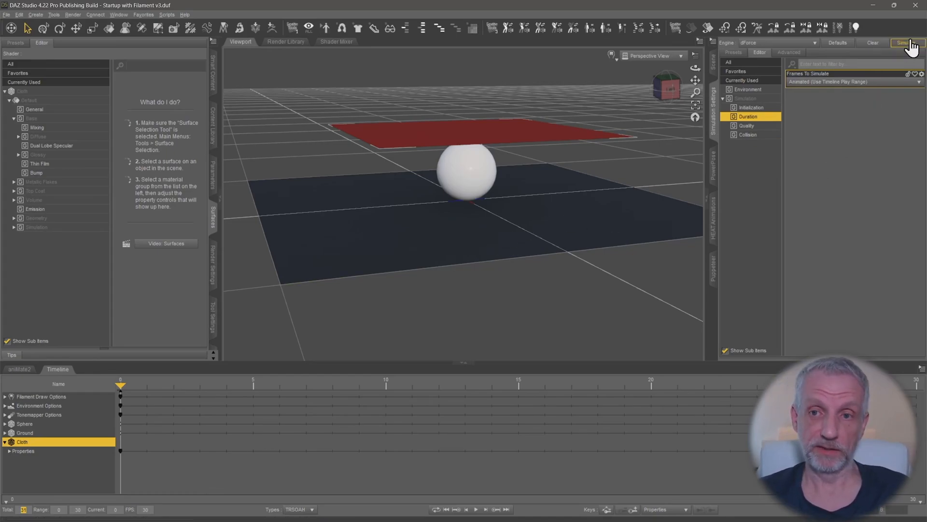
- Simulate the cloth and scrub the timeline to review it falling and draping over the sphere
click(907, 42)
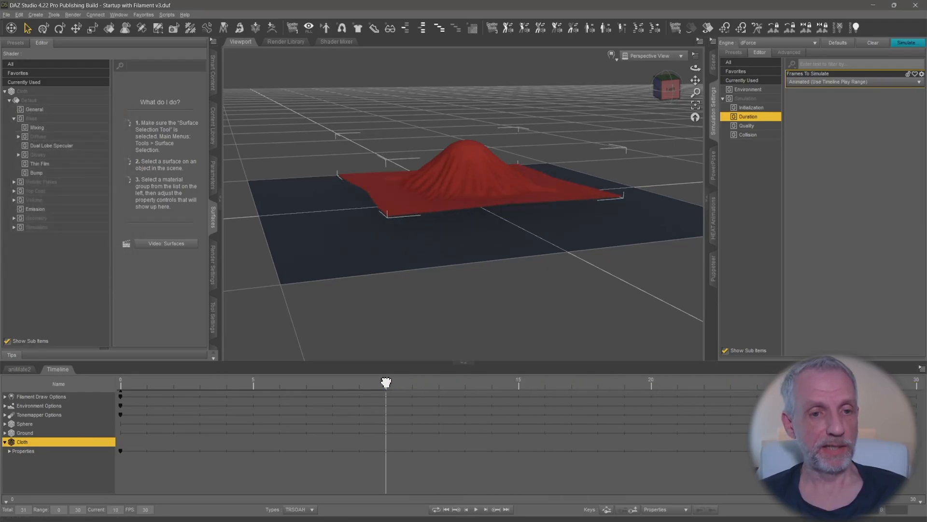
drag(386, 383, 520, 384)
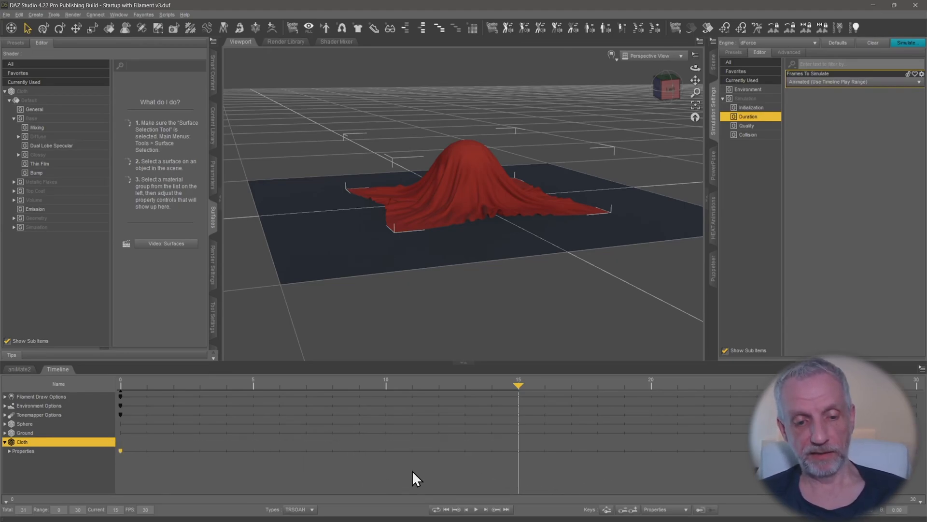
mouse_move(532, 473)
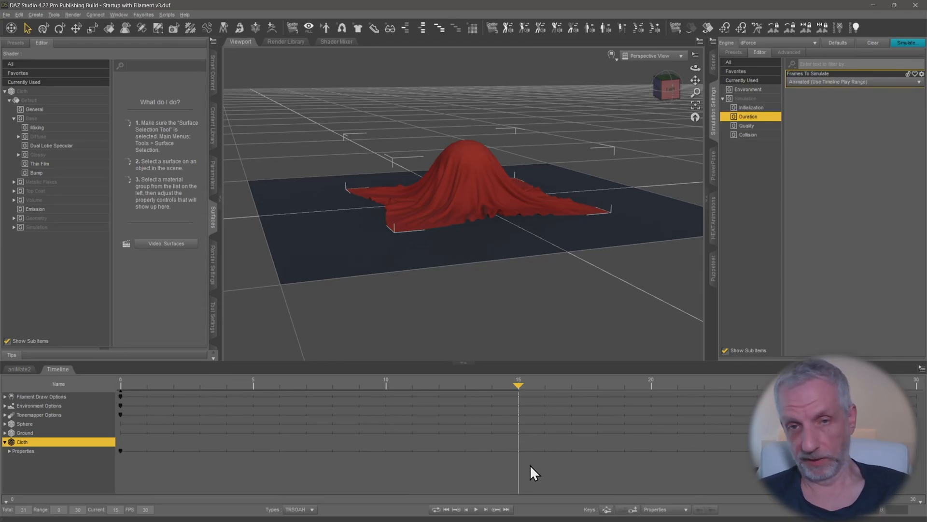
mouse_move(524, 457)
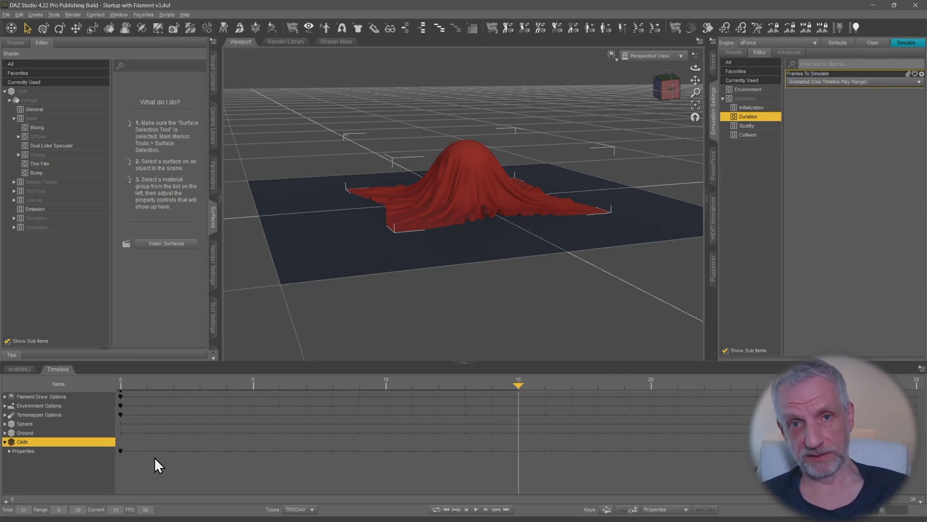
mouse_move(266, 441)
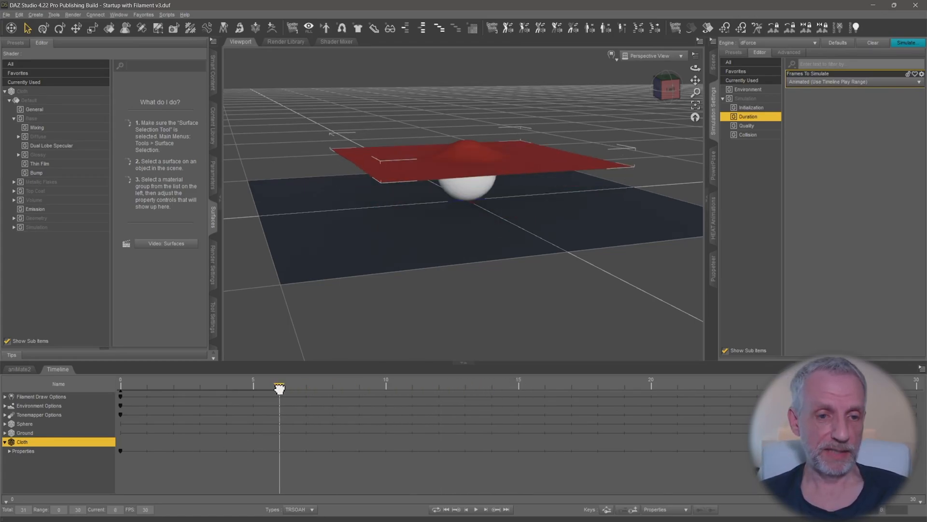
drag(280, 388, 517, 385)
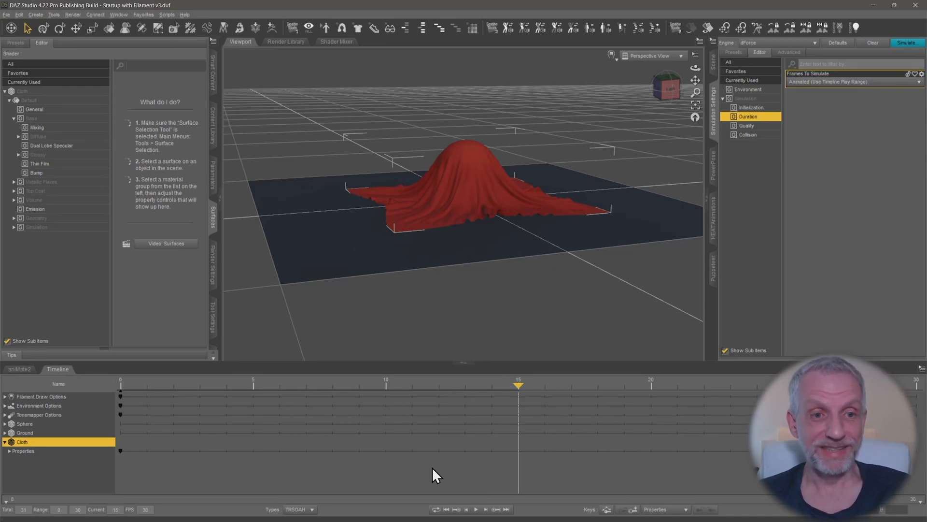
mouse_move(477, 273)
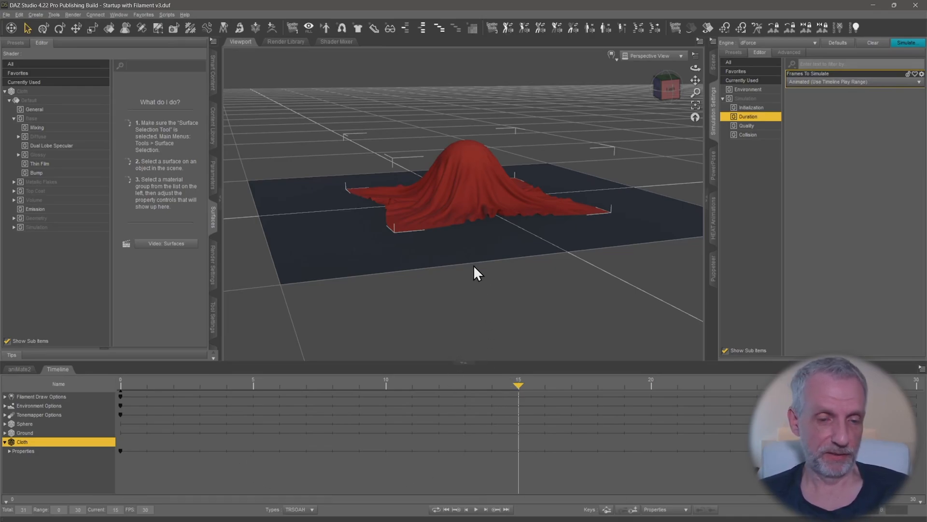
drag(518, 385, 596, 384)
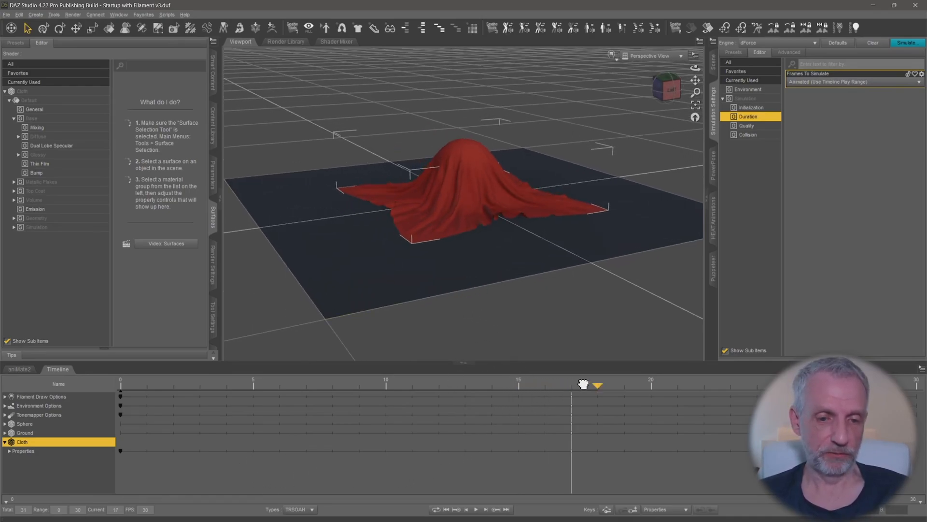
drag(596, 385, 571, 384)
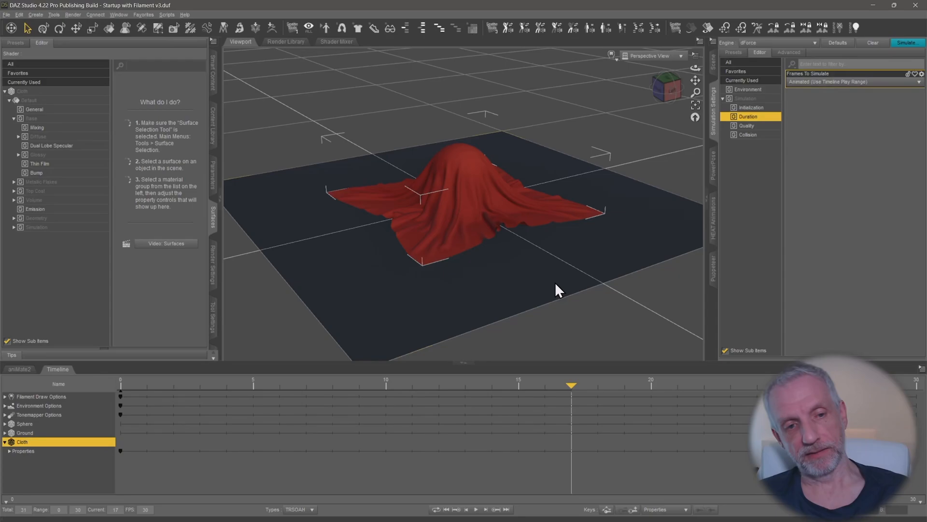
mouse_move(484, 219)
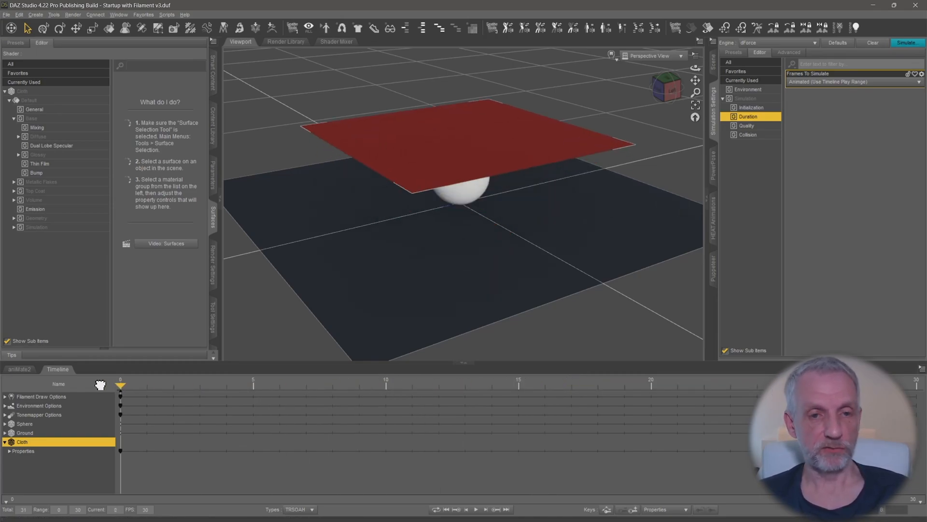
- Scrub the timeline to frame 17 where the cloth is fully draped
drag(120, 385, 306, 386)
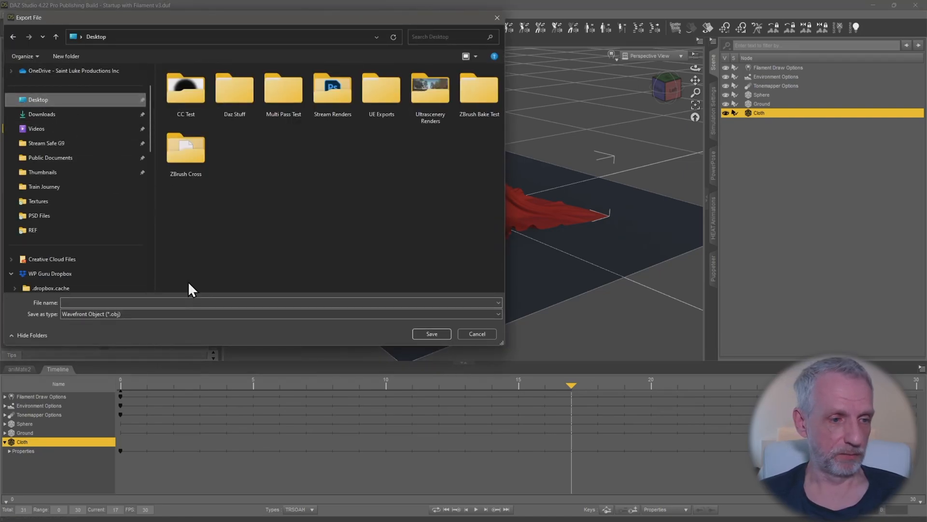
- Export the draped cloth as Drape.obj at a 100% scale preset, filtered to selected roots
text(Drape)
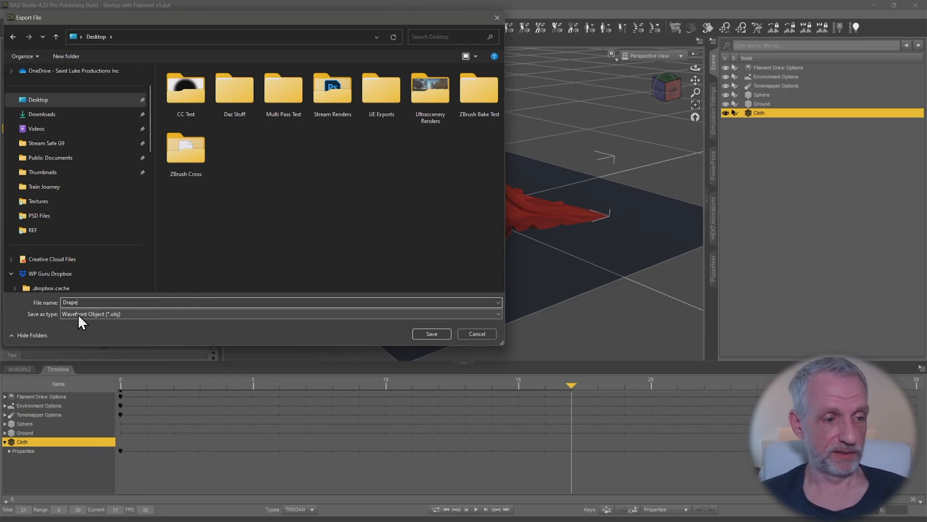
click(430, 333)
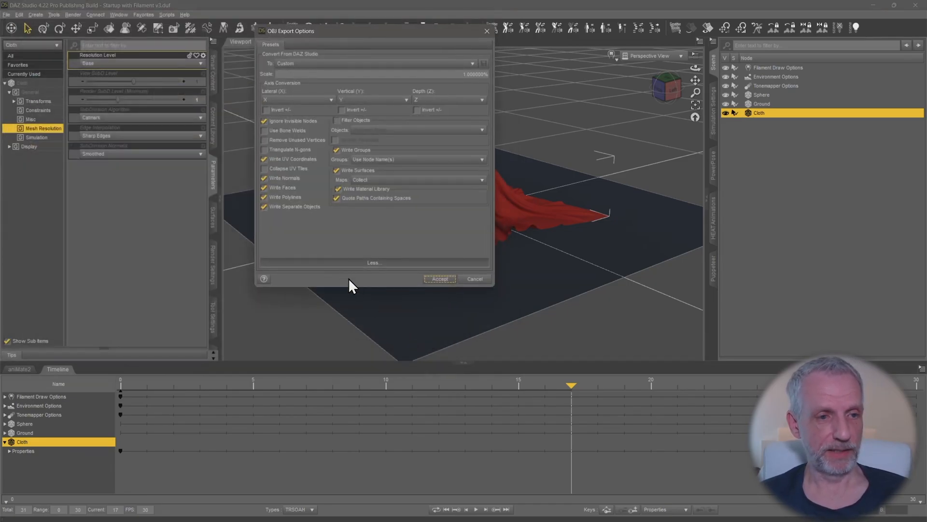
click(372, 63)
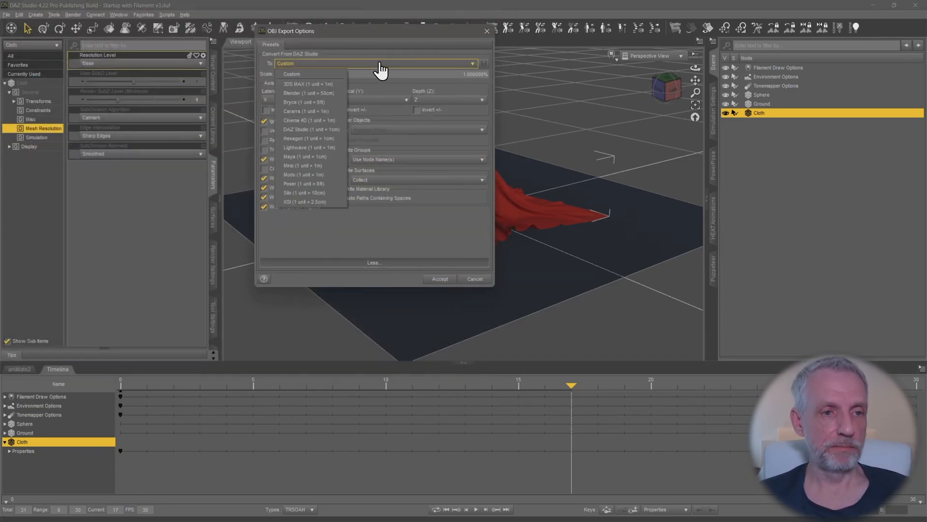
click(312, 129)
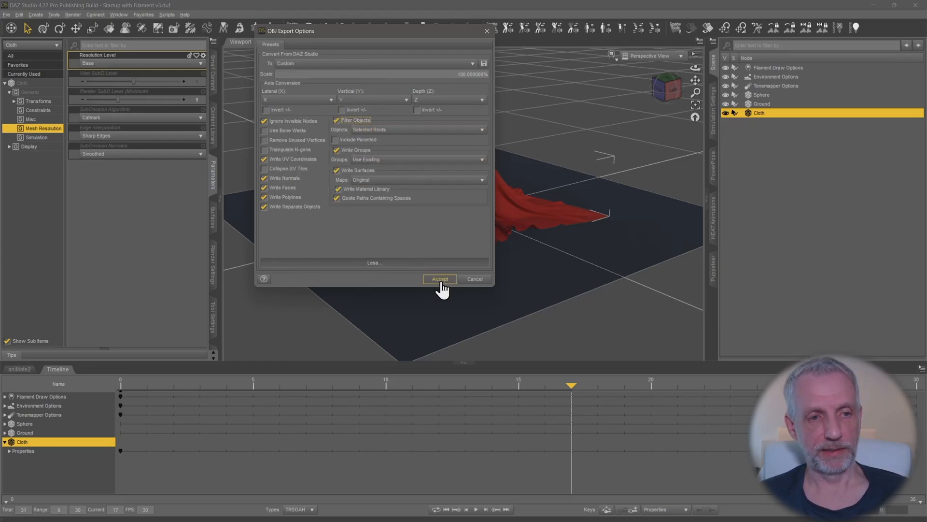
click(440, 278)
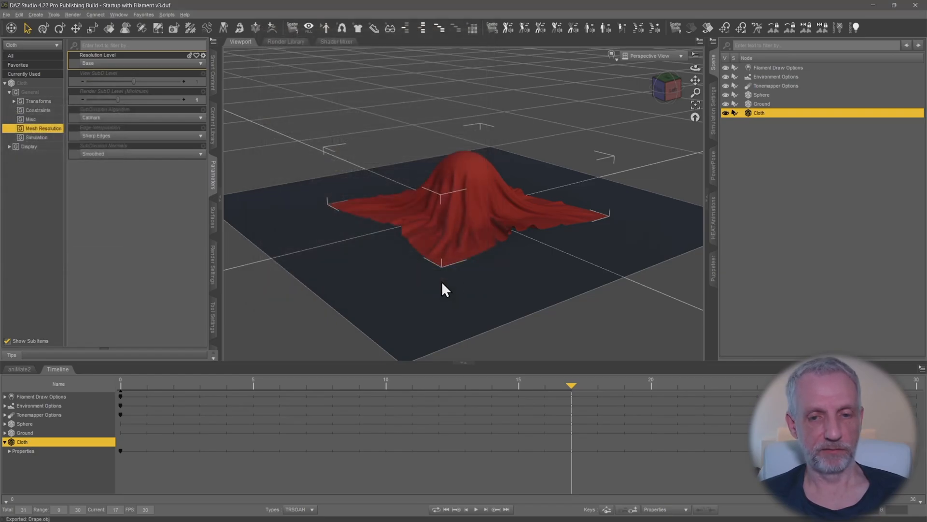
mouse_move(570, 384)
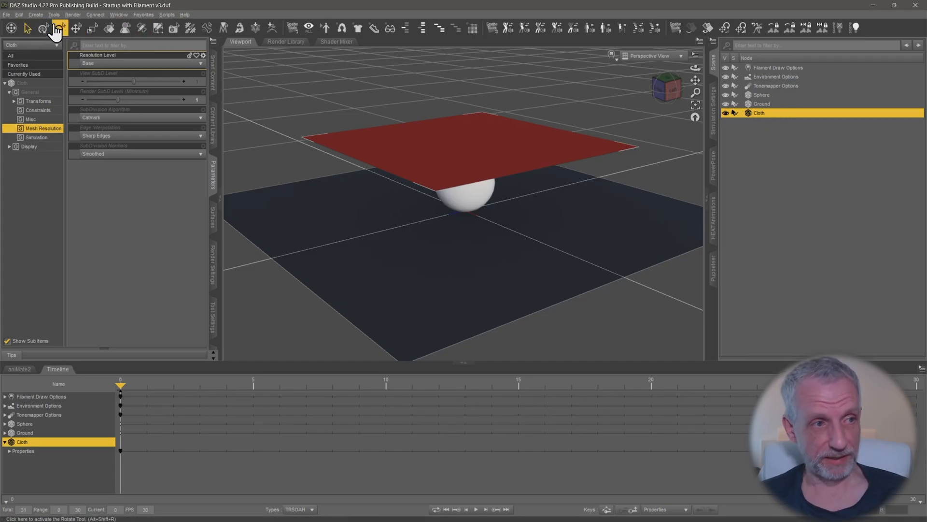
- Launch Morph Loader Pro from Edit > Object for the Cloth
click(19, 14)
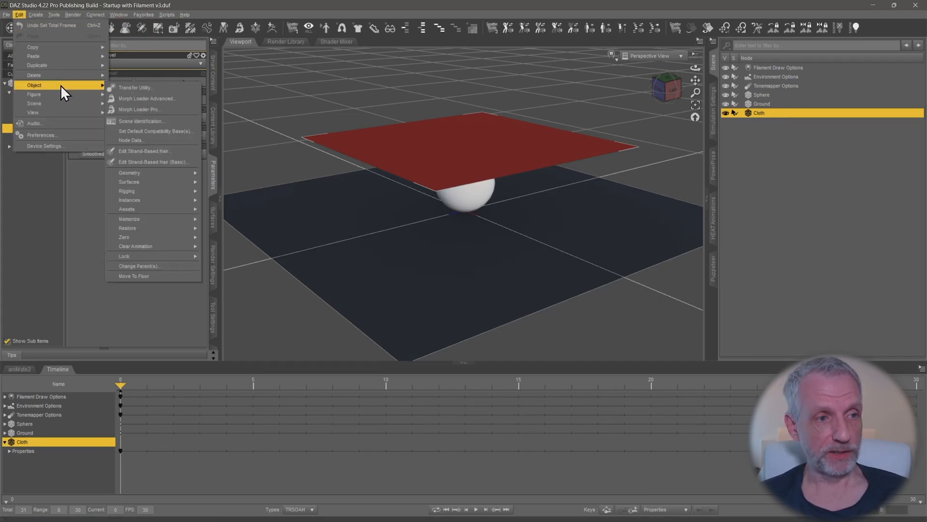
click(140, 109)
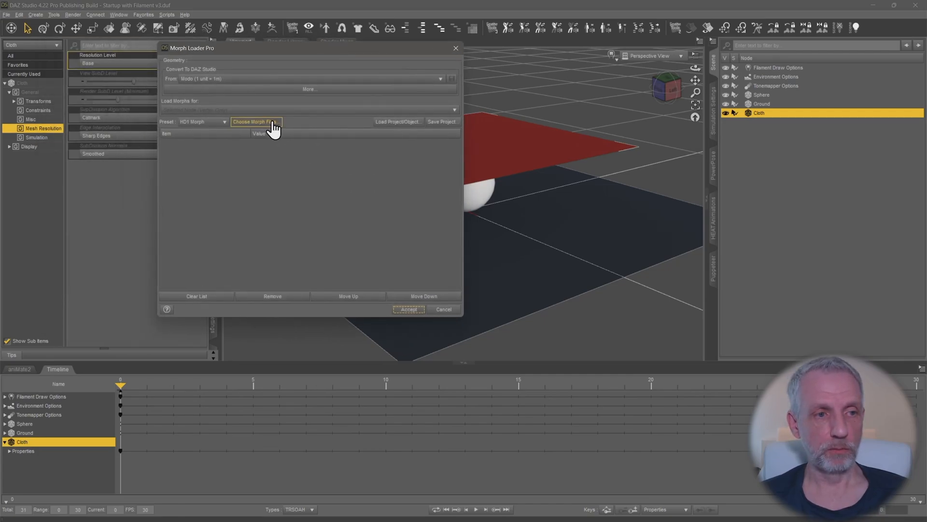
- Load Drape.obj from the Desktop as a morph file with From set to DAZ Studio (1 unit = 1cm)
click(255, 122)
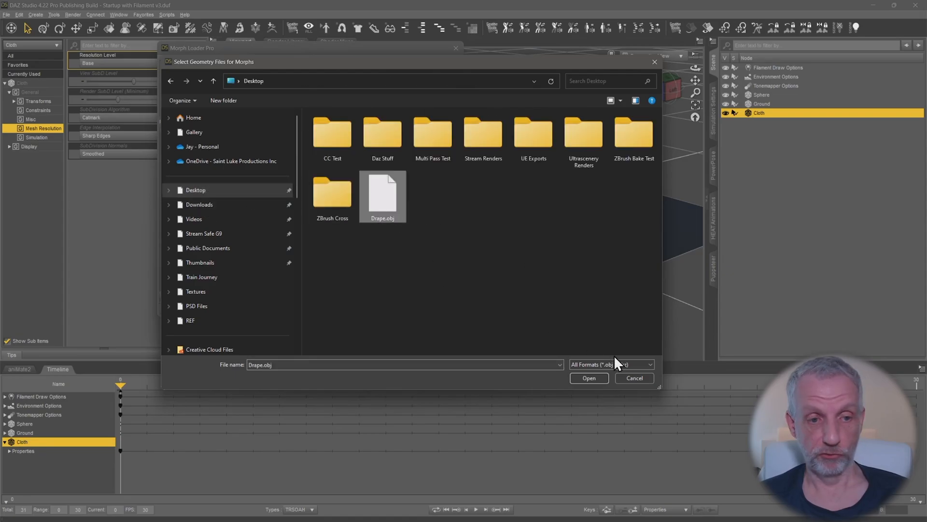
click(588, 378)
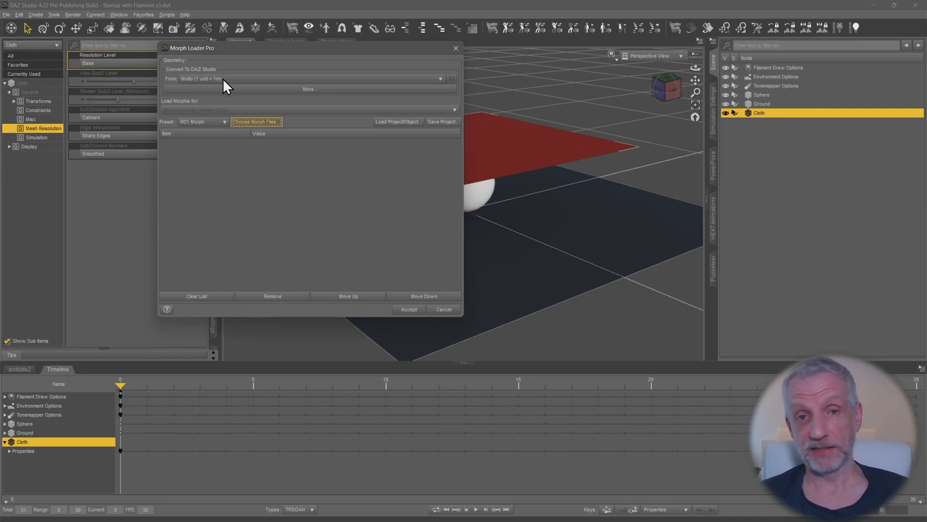
click(256, 122)
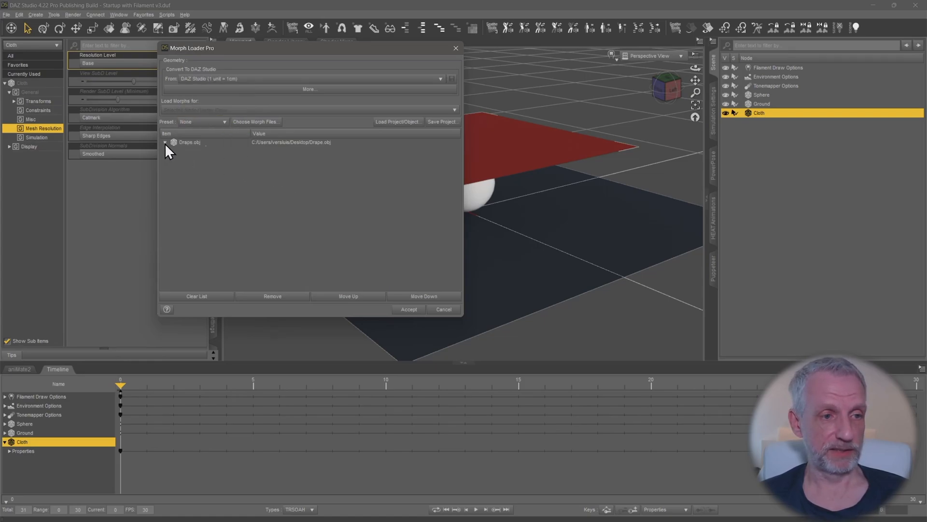
- Set Drape.obj's Reverse Deformations to Yes, keep Overwrite Existing at Make Unique, and accept
click(167, 142)
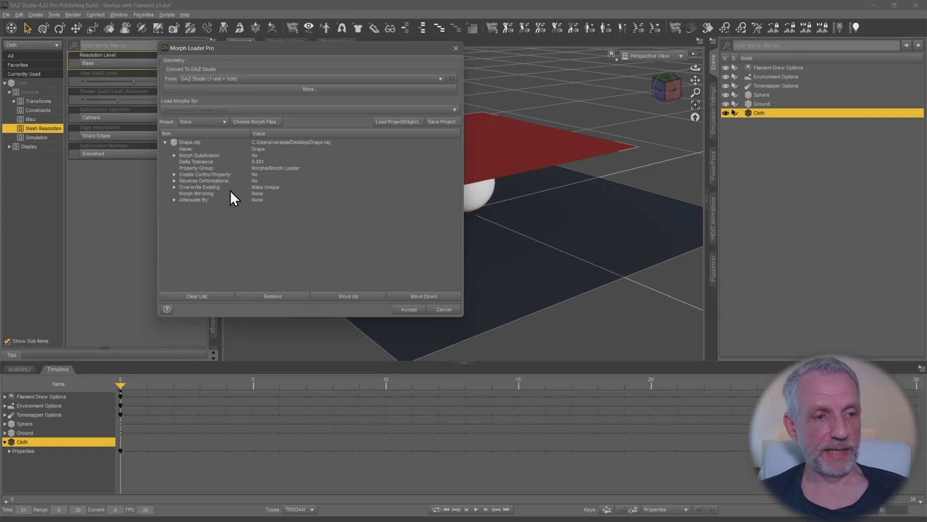
click(204, 181)
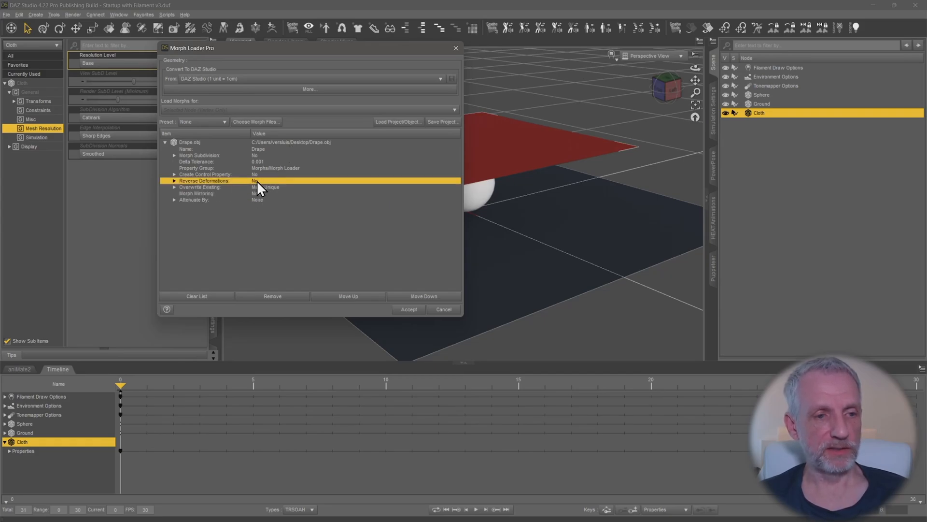
click(257, 181)
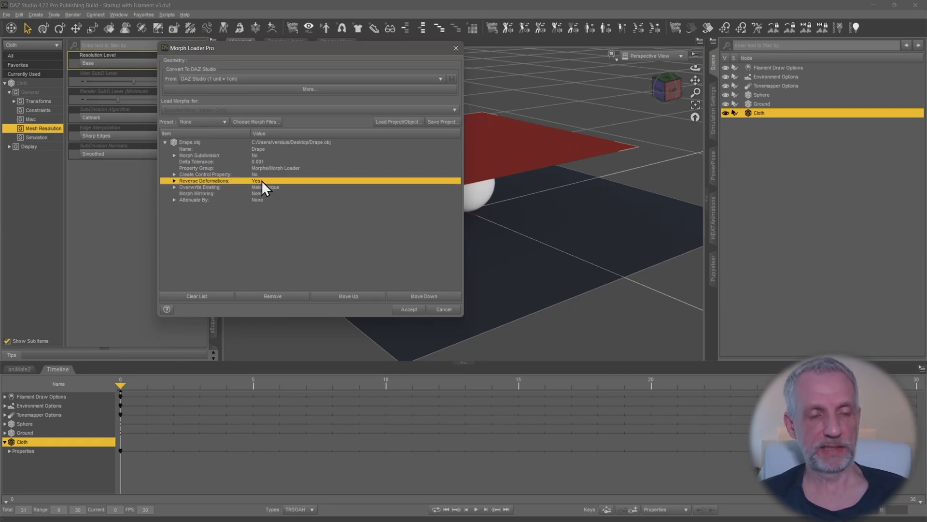
mouse_move(328, 159)
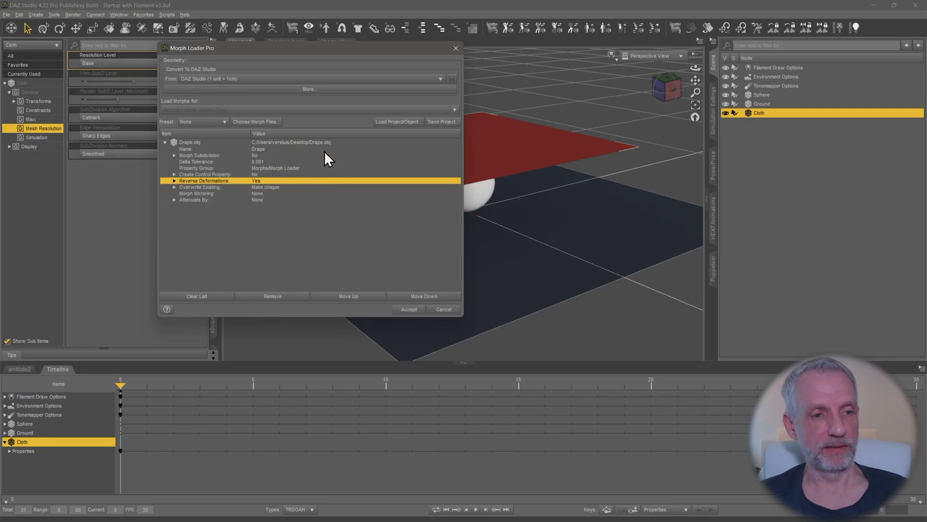
mouse_move(259, 186)
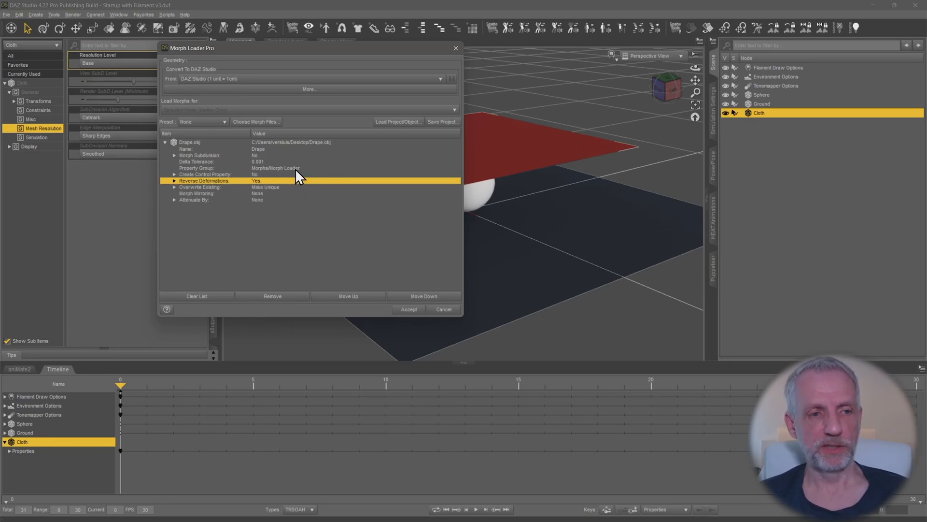
click(287, 186)
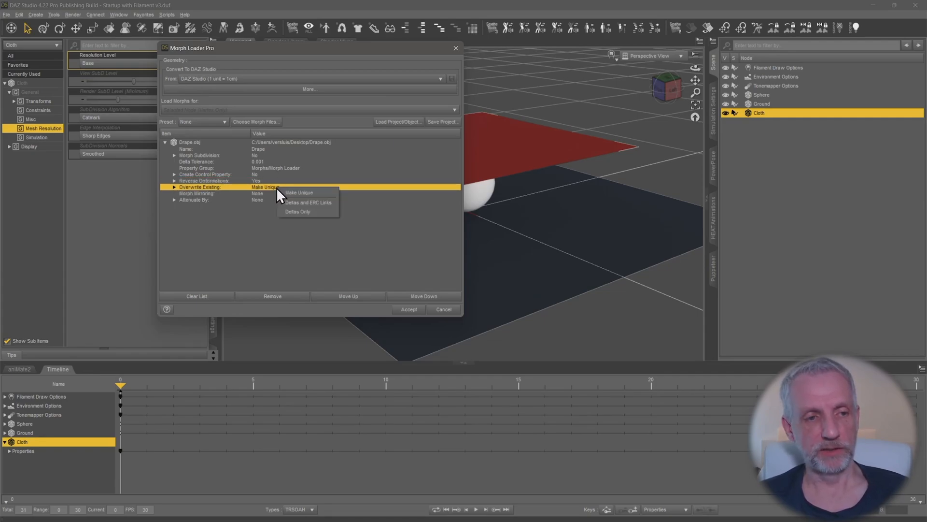
mouse_move(307, 212)
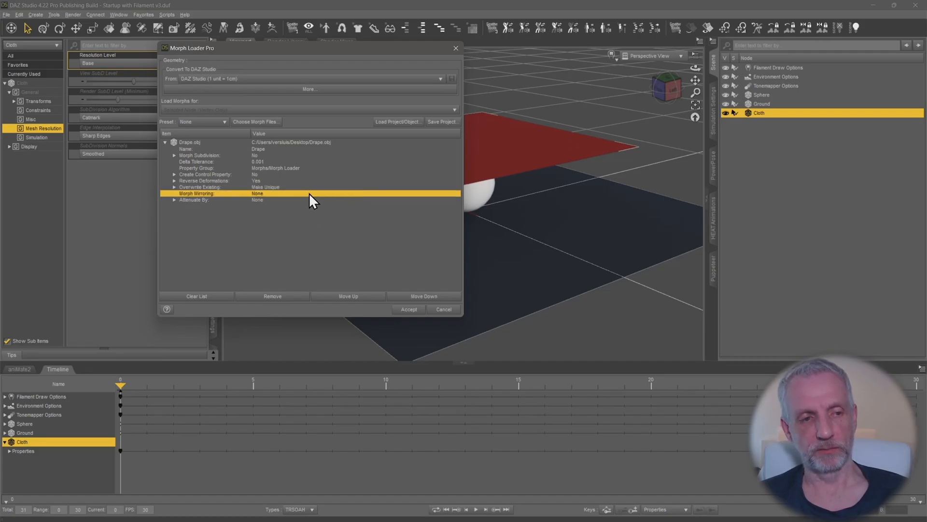
click(407, 309)
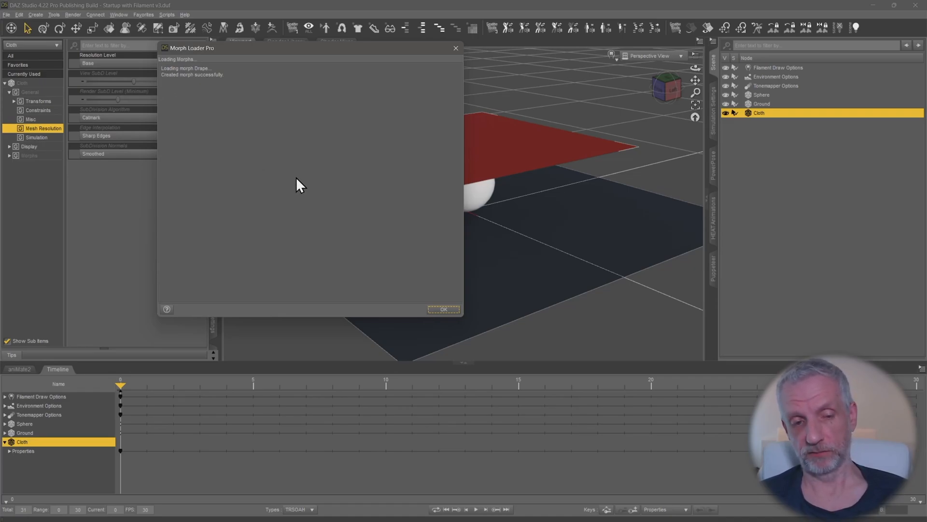
mouse_move(330, 174)
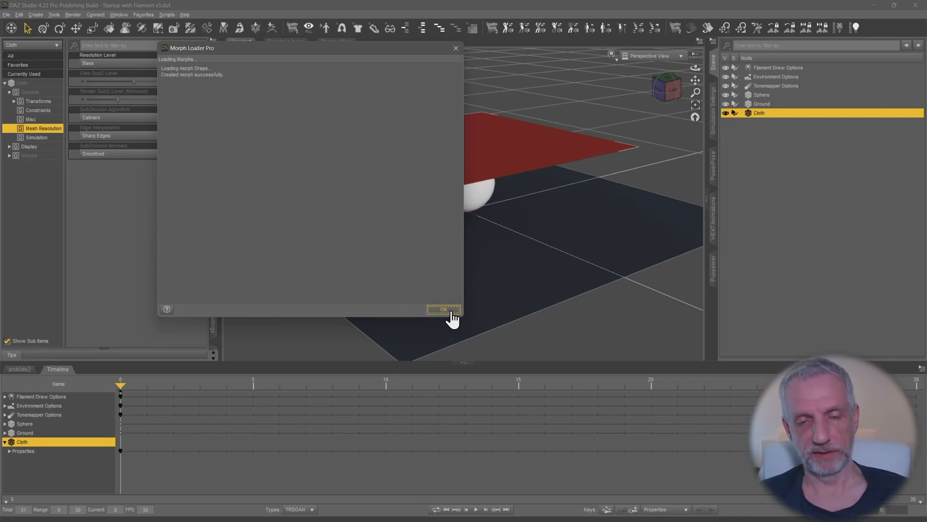
mouse_move(443, 309)
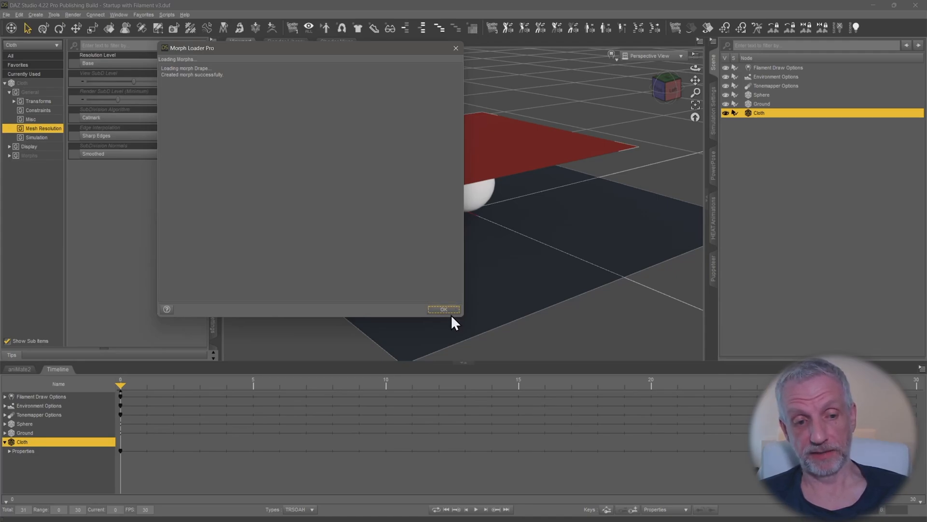
- Dismiss the Morph Loader Pro success report with OK
click(443, 309)
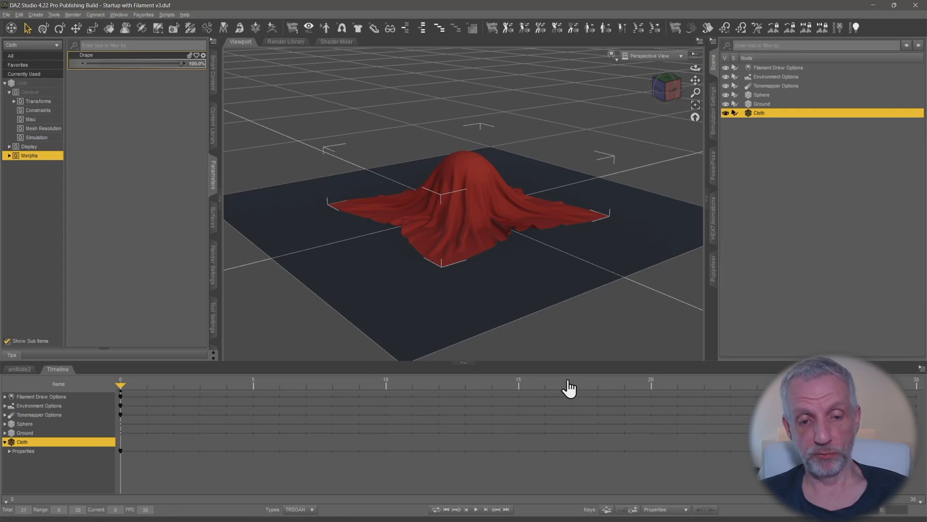
mouse_move(562, 414)
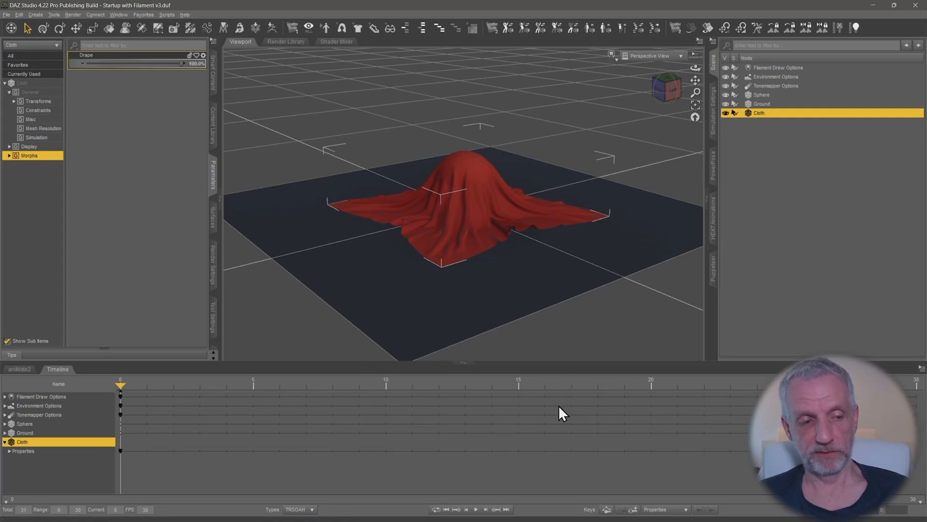
mouse_move(120, 383)
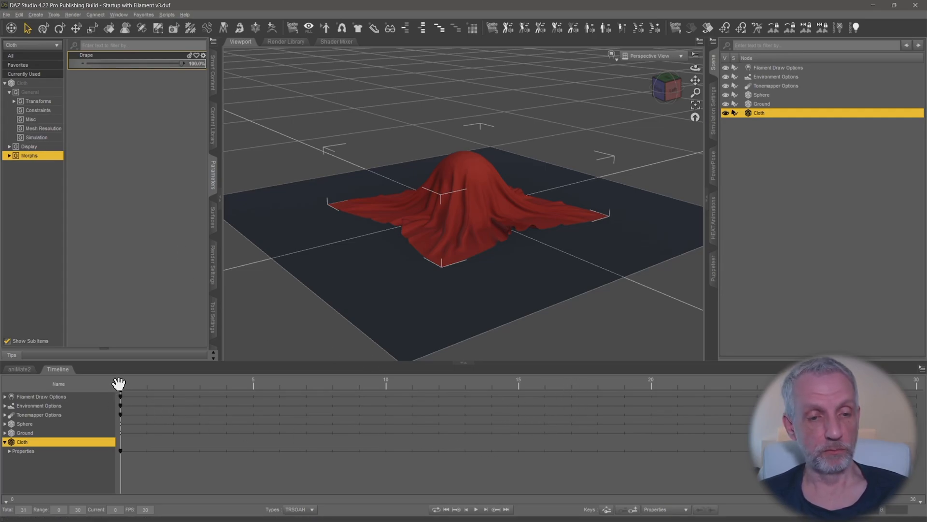
- Check the simulation on the timeline, return to frame 0, and dial the Drape morph to 100%
drag(120, 385, 173, 385)
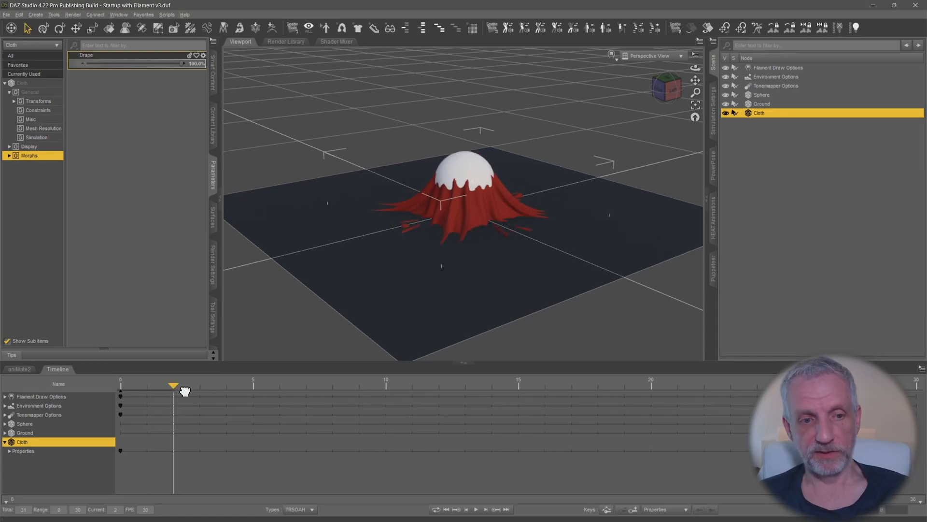
drag(173, 385, 492, 385)
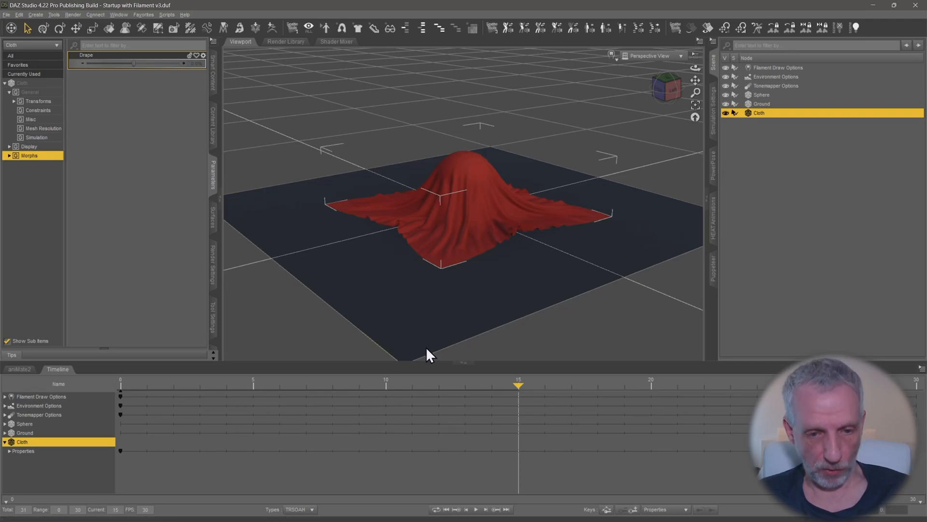
drag(519, 385, 571, 385)
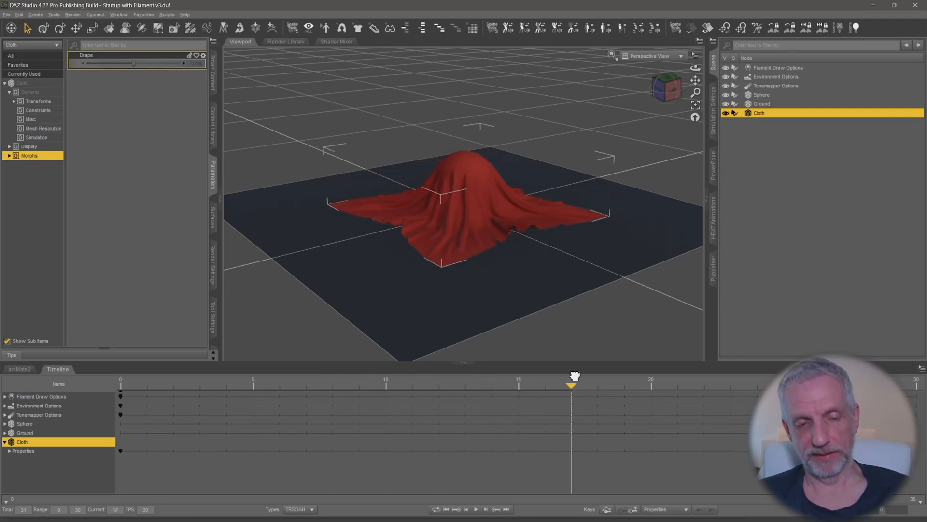
drag(572, 385, 544, 385)
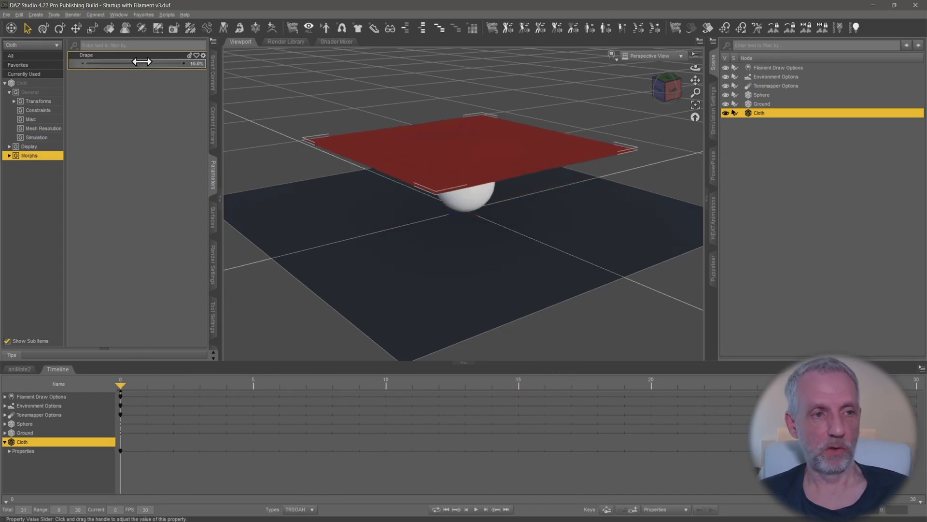
drag(141, 63, 184, 64)
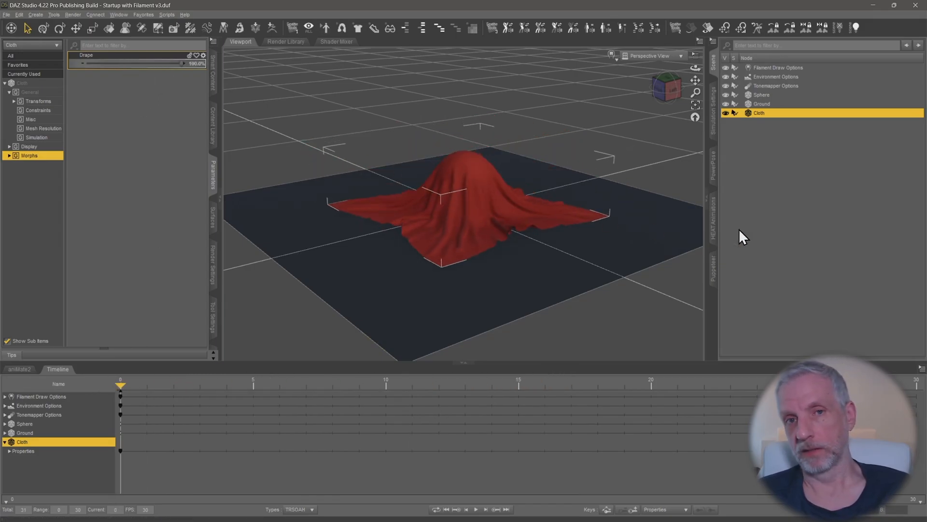